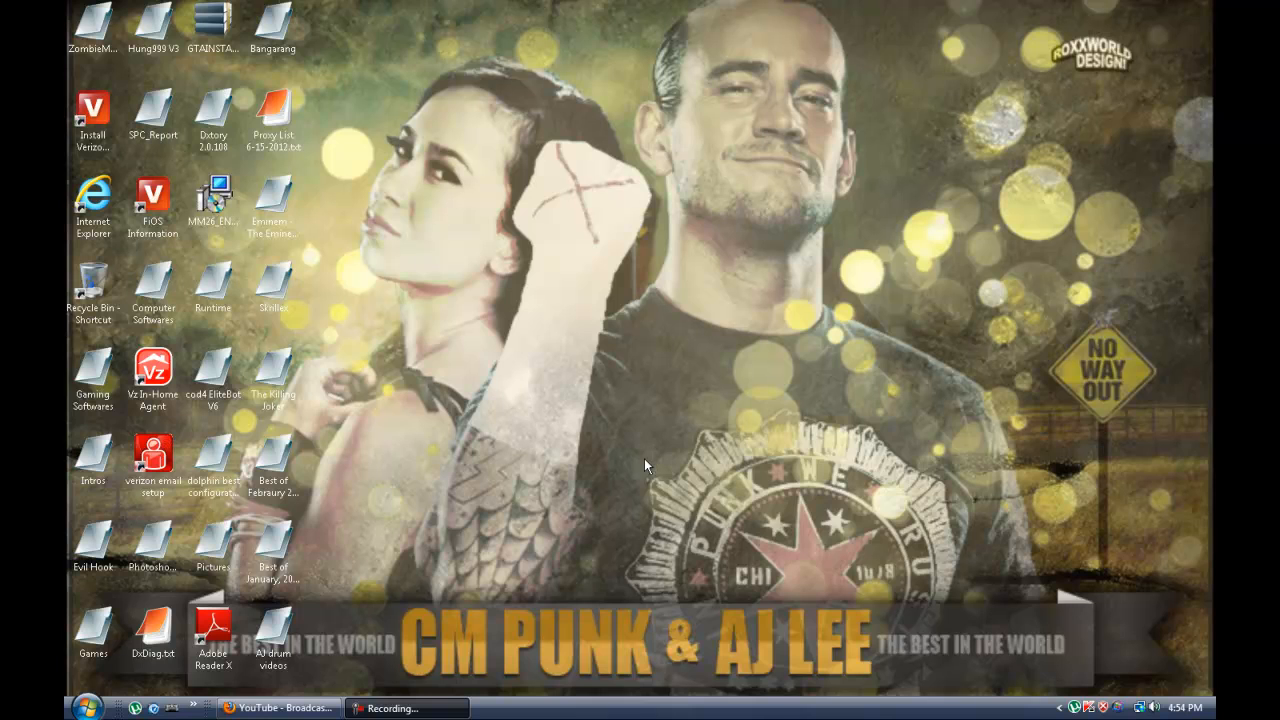
pyautogui.moveTo(290, 708)
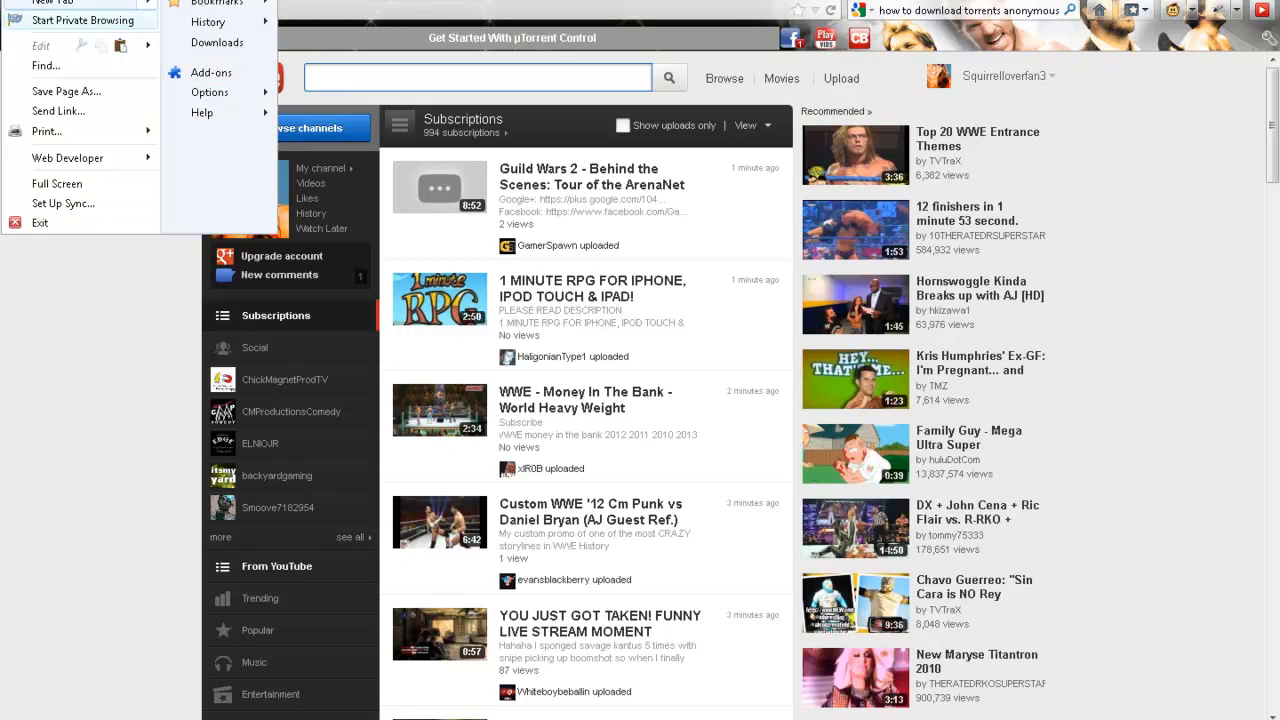
pyautogui.moveTo(210, 72)
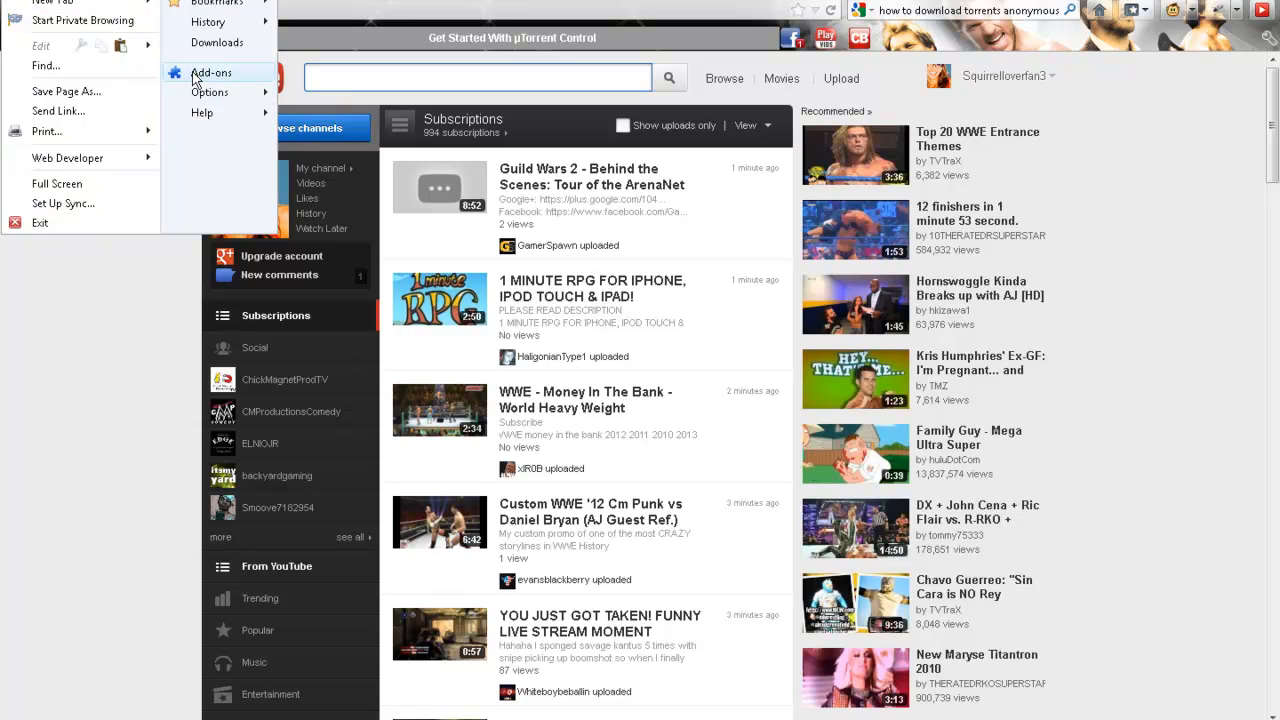
pyautogui.moveTo(210, 72)
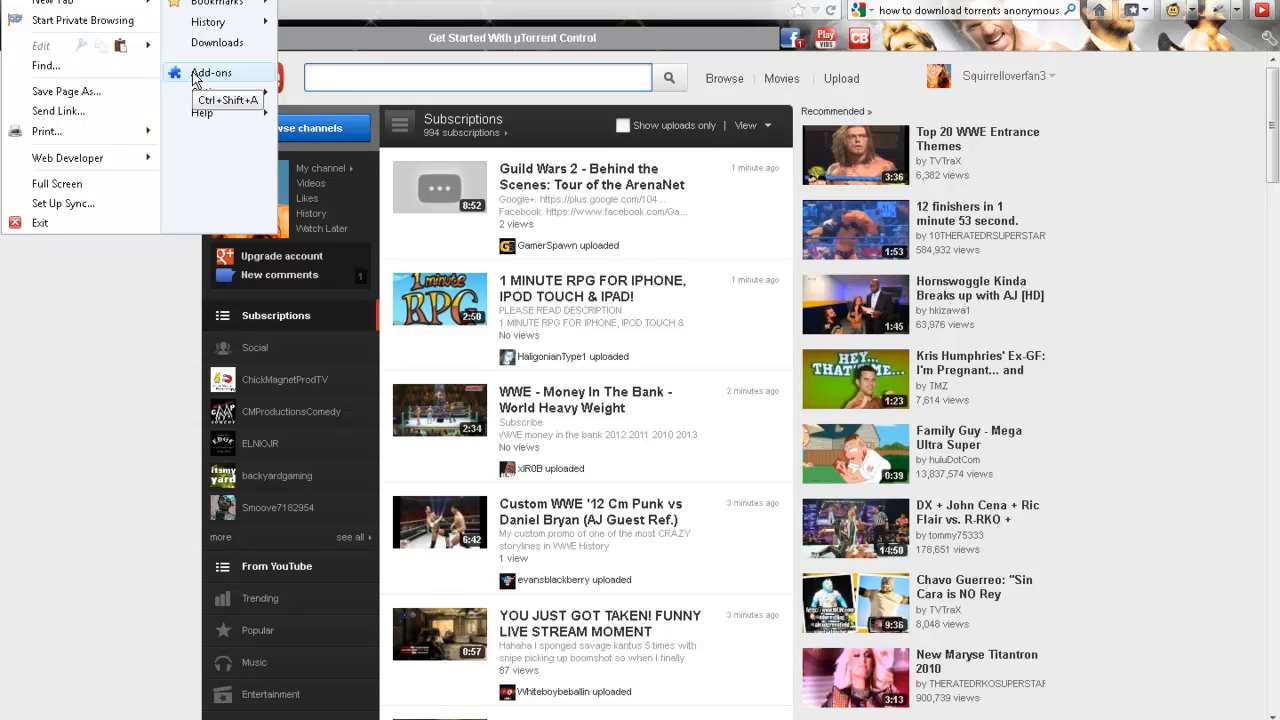
# Step: Bring up the Add-ons Manager from the Firefox menu
pyautogui.click(210, 72)
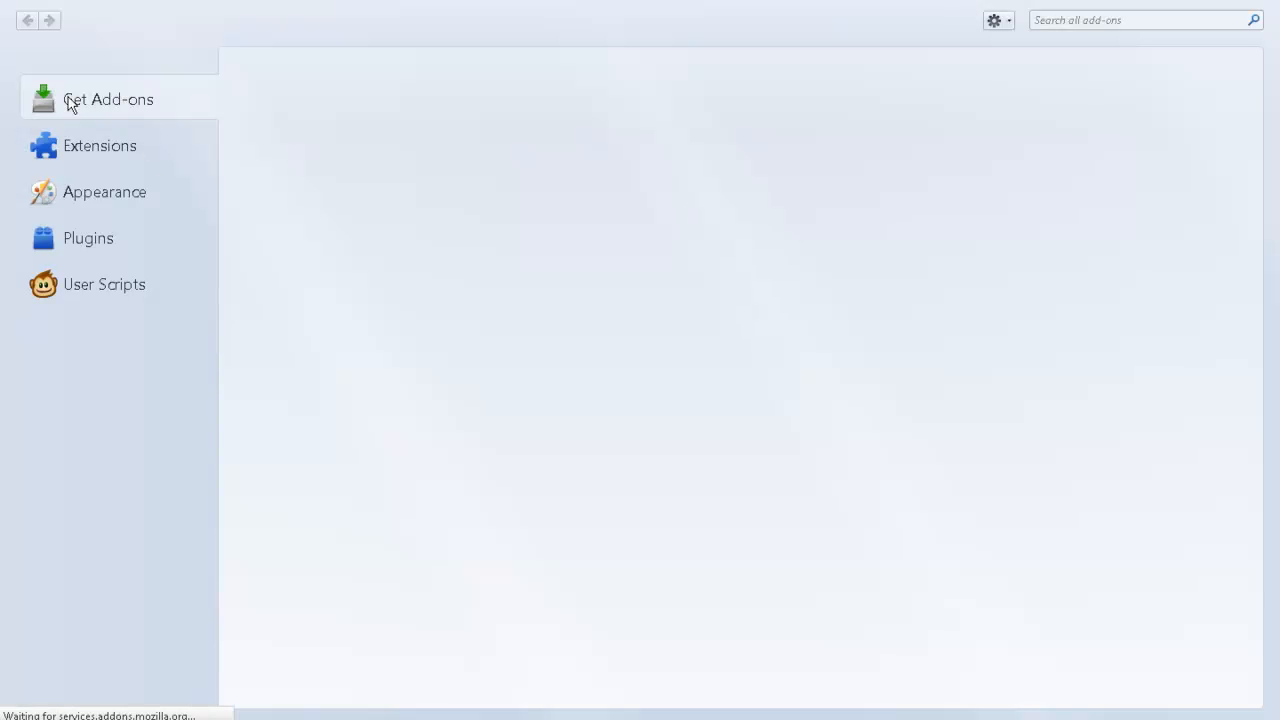
# Step: View the installed extensions list showing Adblock Plus 2.1.1, then return to Get Add-ons
pyautogui.click(108, 98)
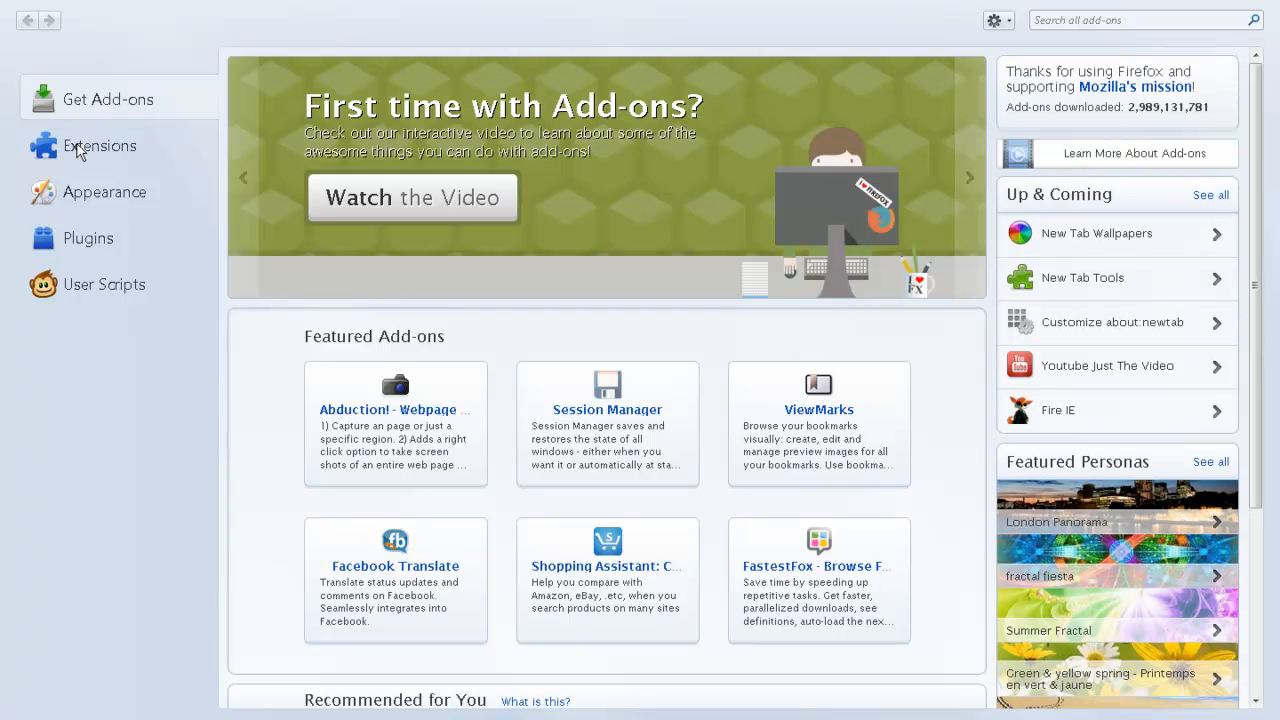
pyautogui.click(100, 144)
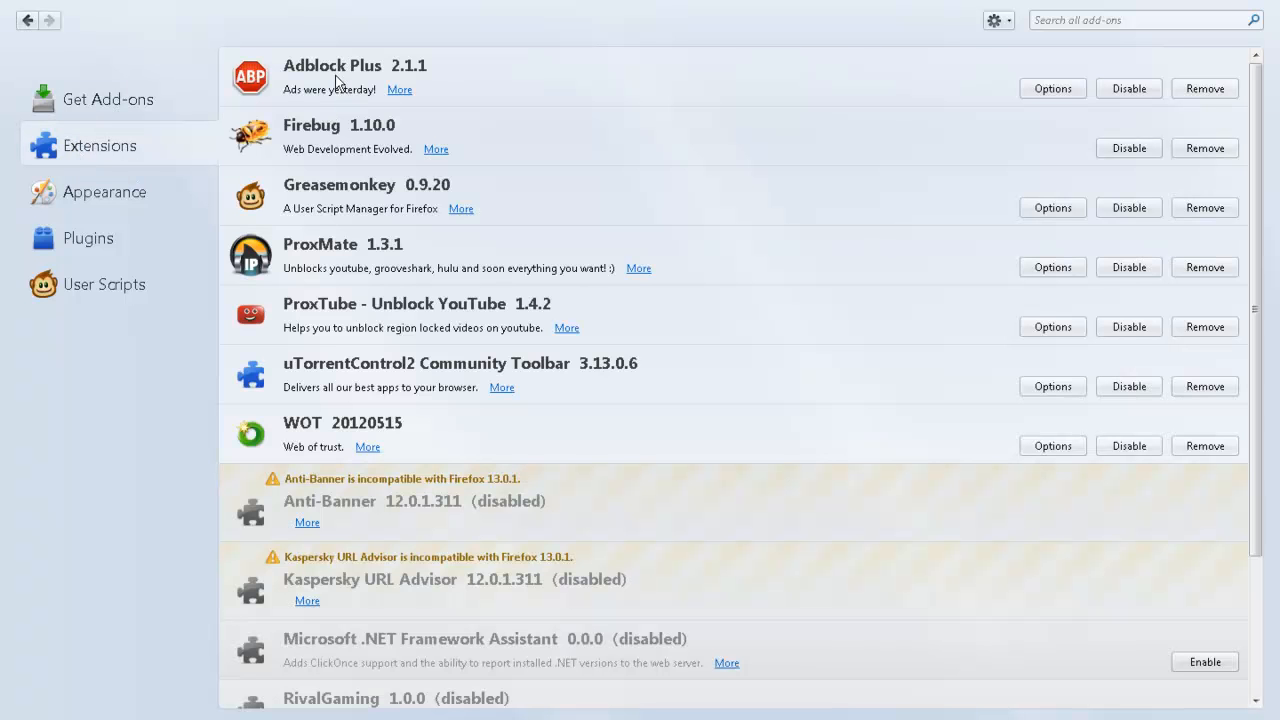
pyautogui.moveTo(332, 64)
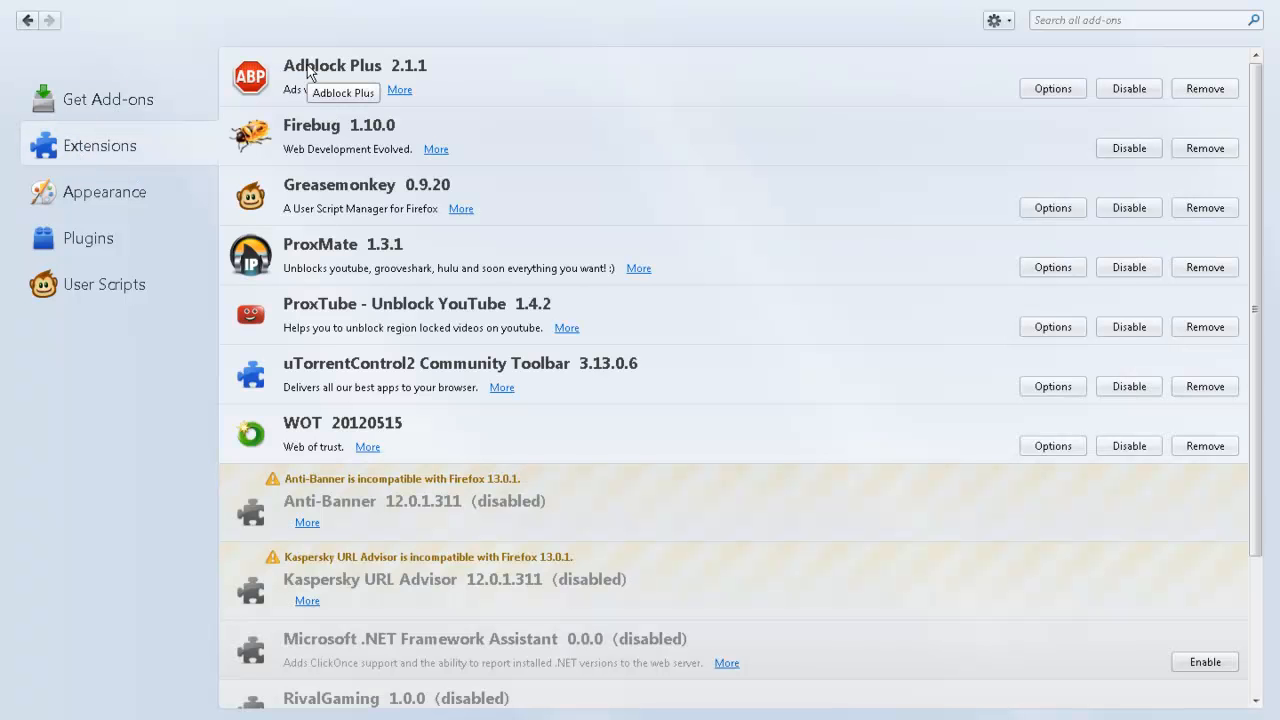
pyautogui.moveTo(196, 106)
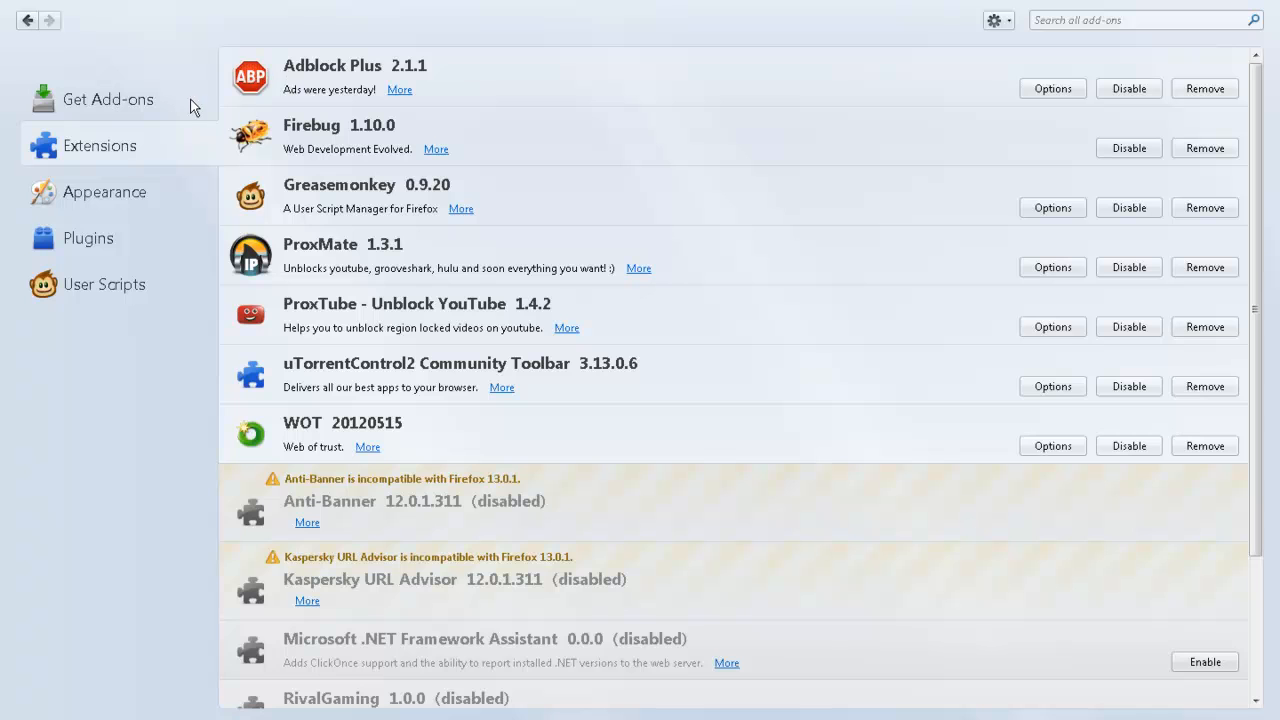
pyautogui.click(108, 100)
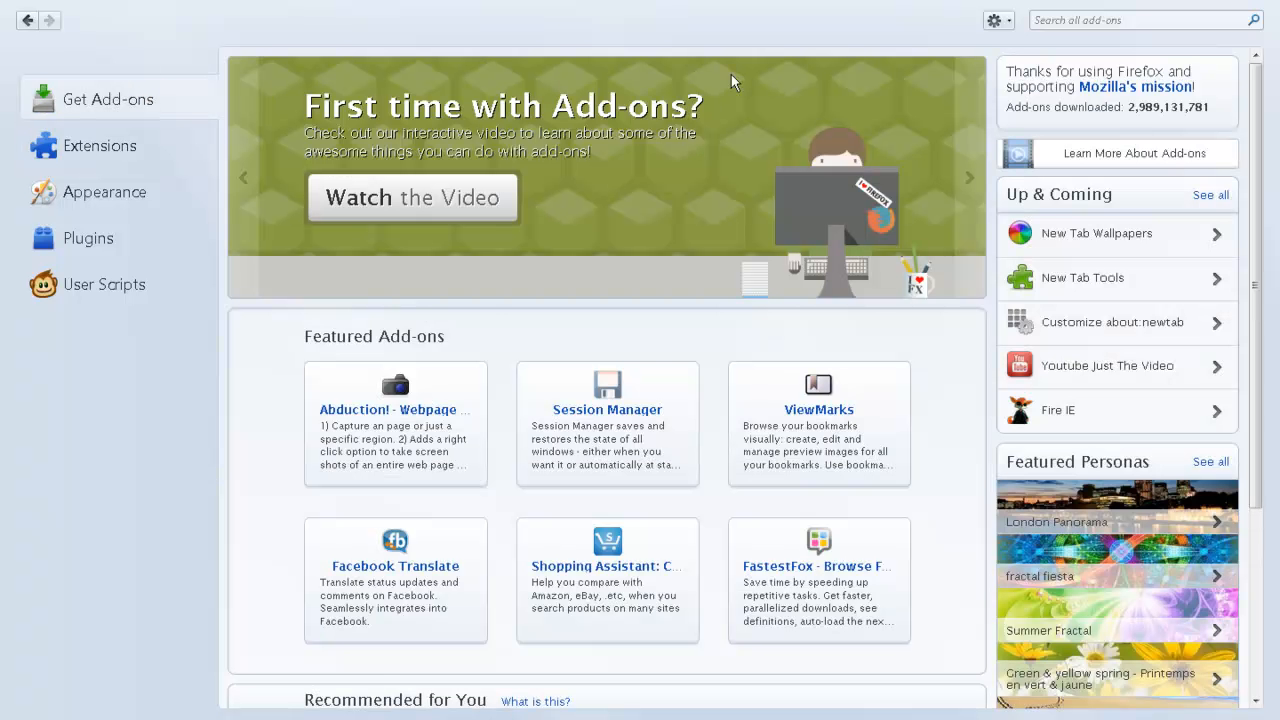
# Step: Search add-ons for 'Adblock', filter to My Add-ons, and show the Adblock Plus Pop-up Addon 0.4 details
pyautogui.click(1140, 20)
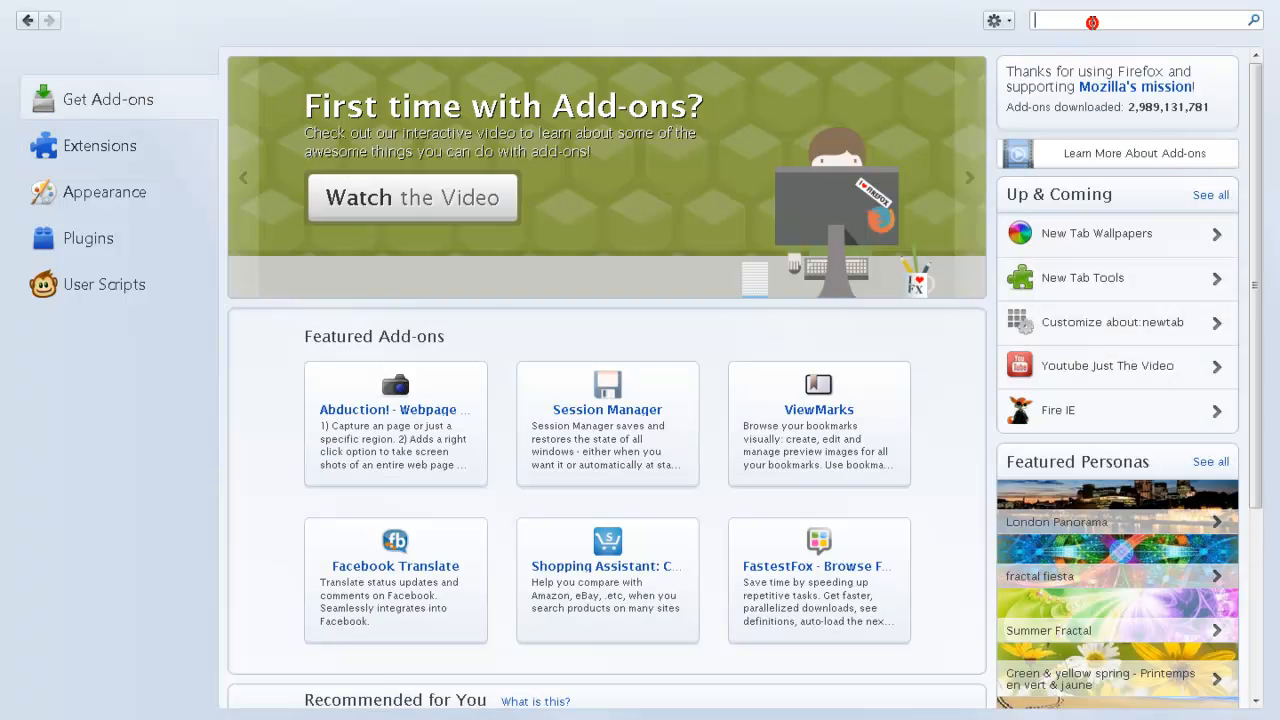
pyautogui.write('Adblock')
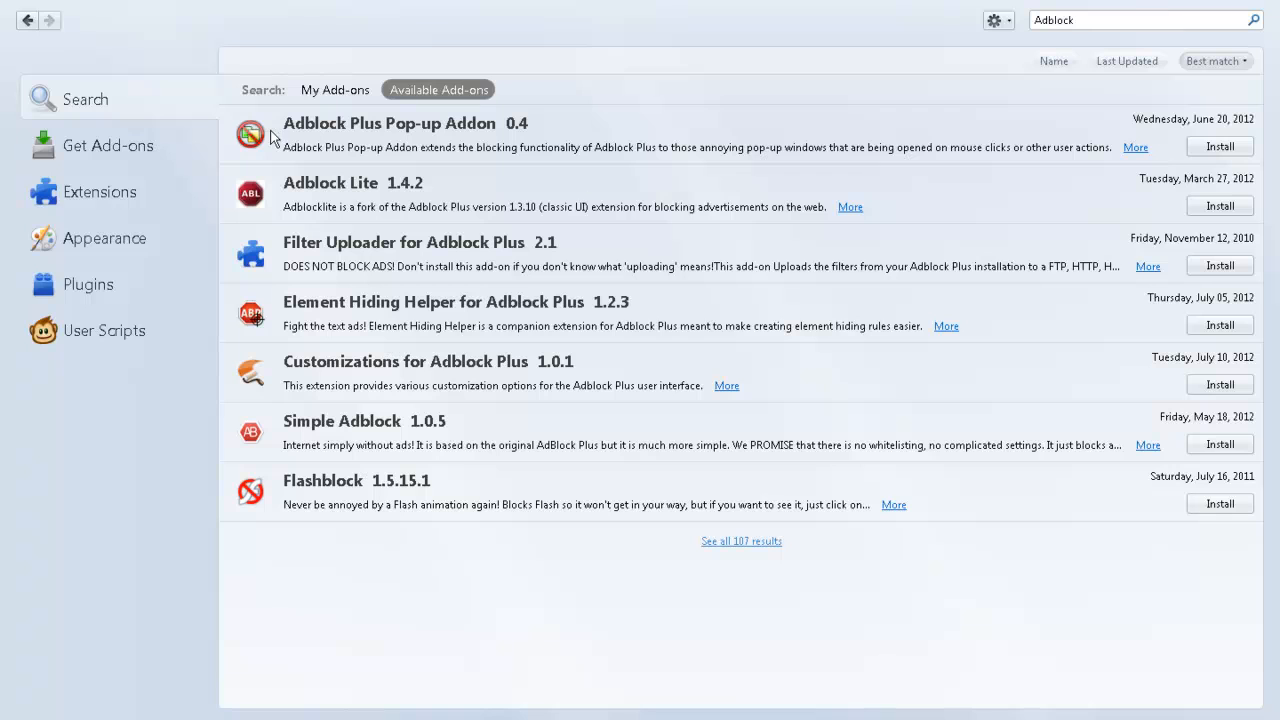
pyautogui.moveTo(336, 88)
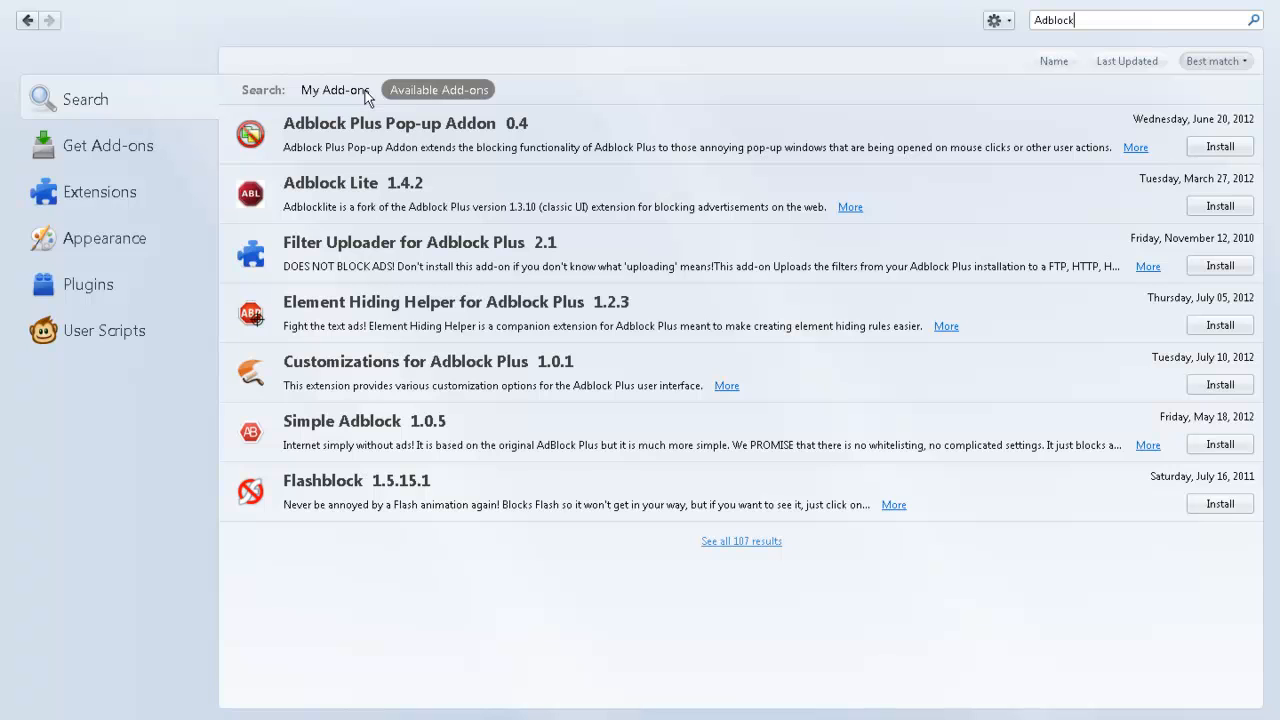
pyautogui.click(336, 88)
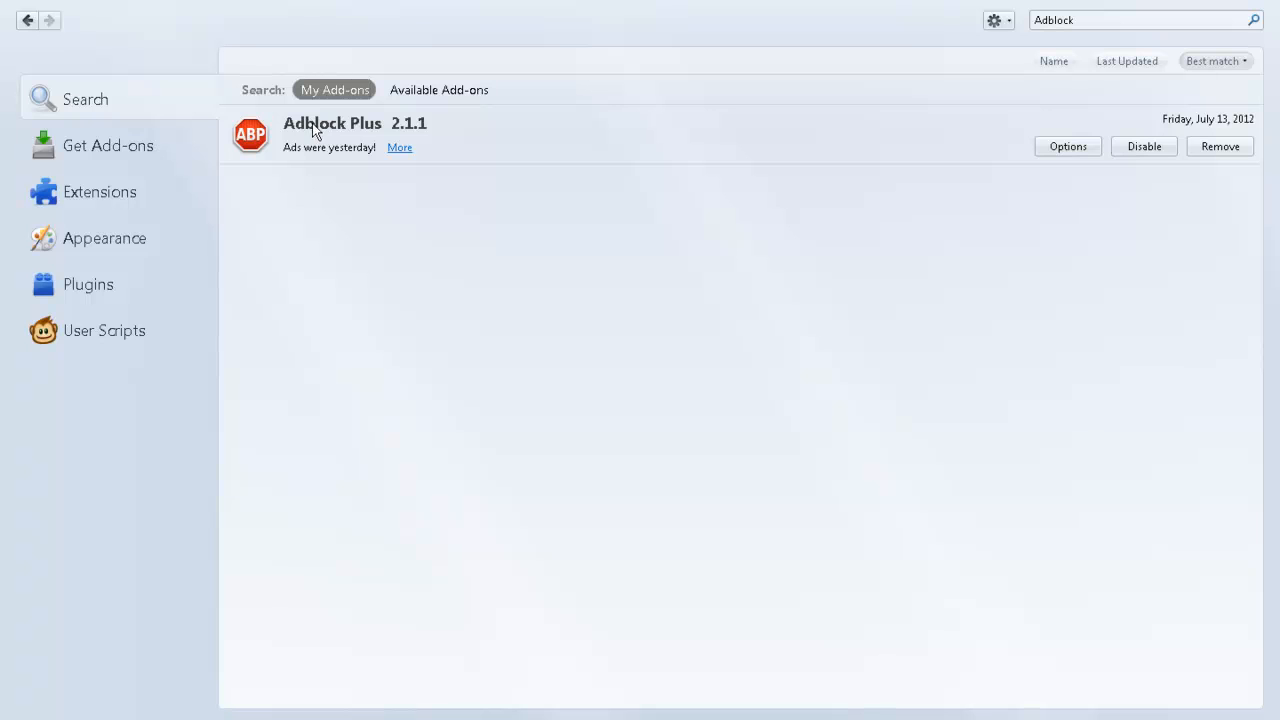
pyautogui.click(438, 88)
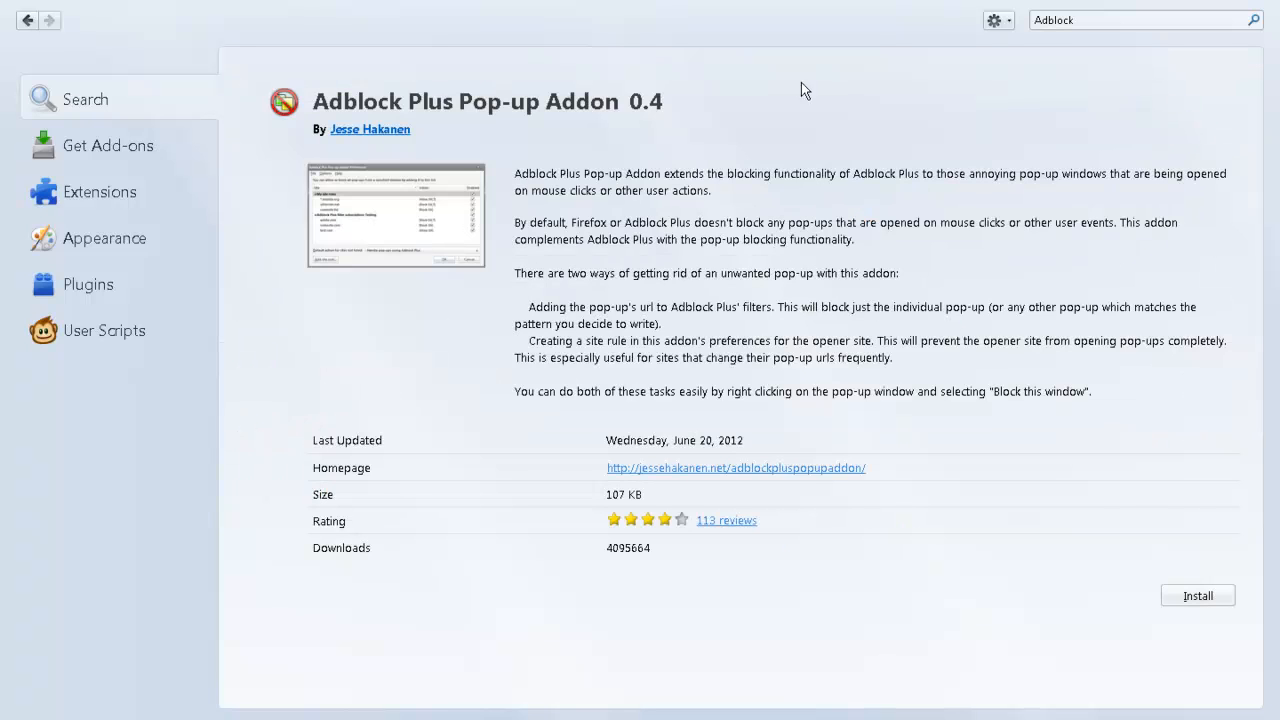
pyautogui.click(28, 20)
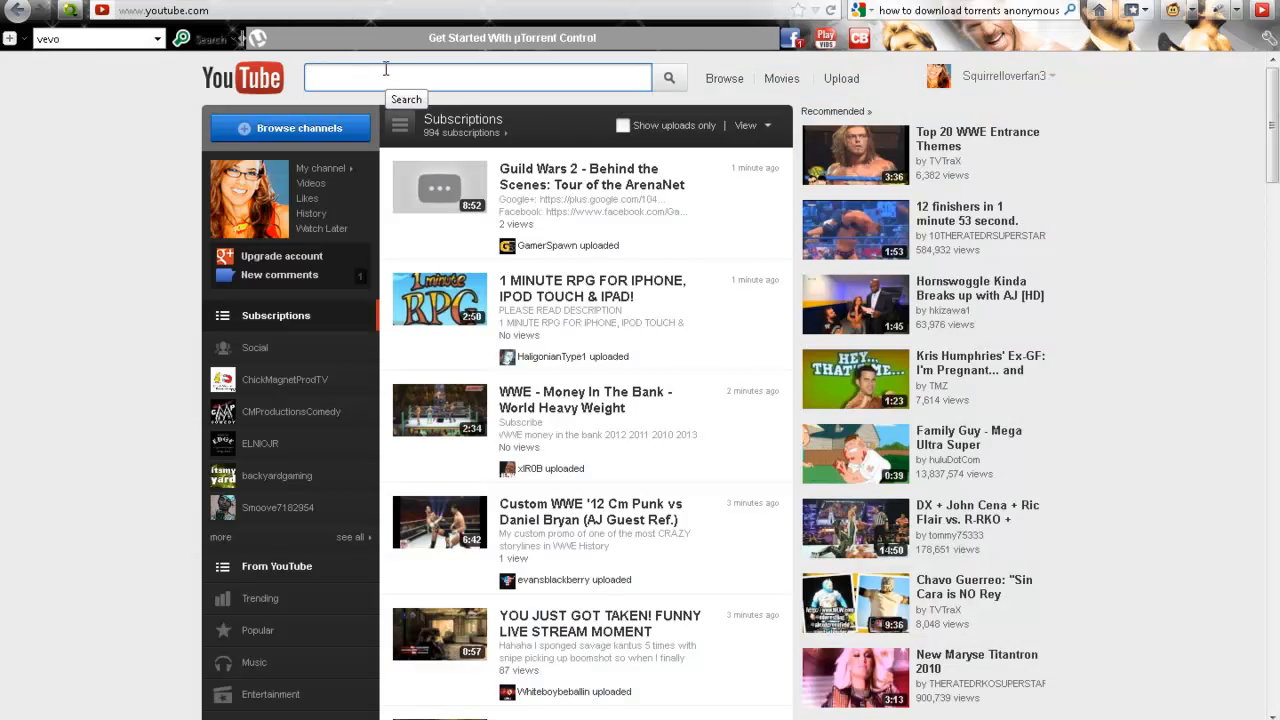
# Step: Search YouTube for 'journey' and start the Journey - Faithfully music video
pyautogui.write('journey')
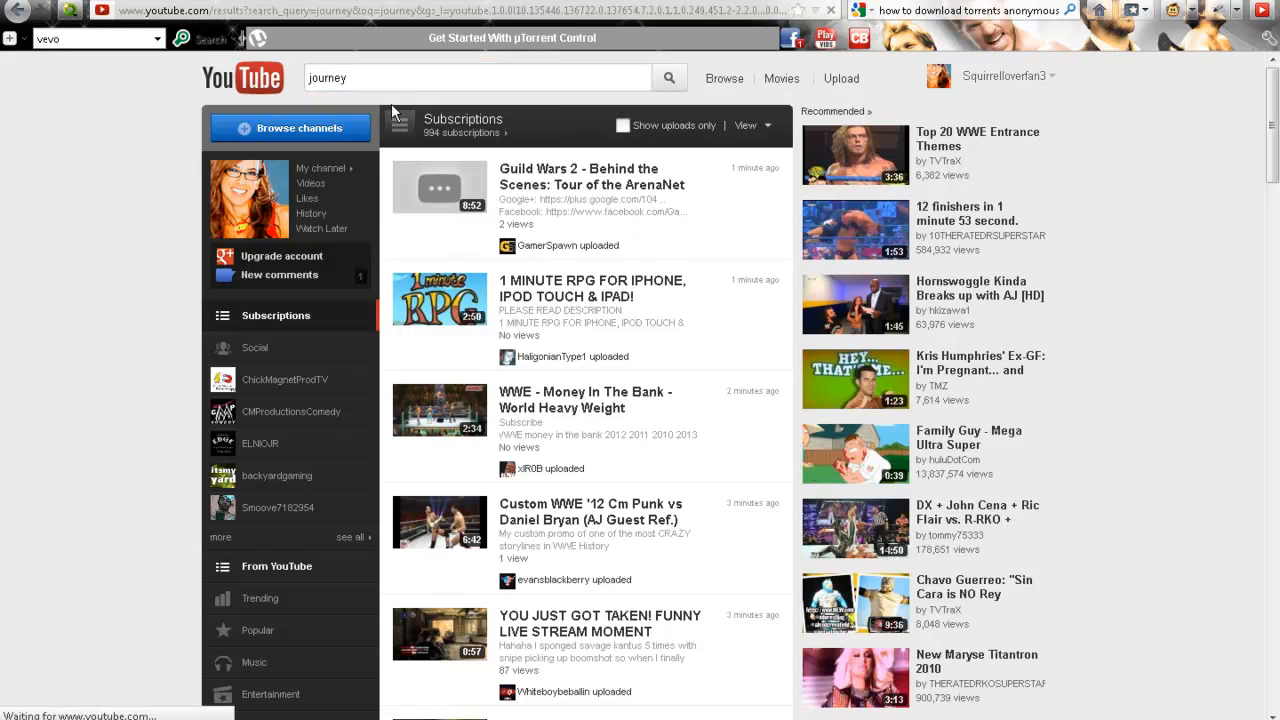
pyautogui.click(668, 76)
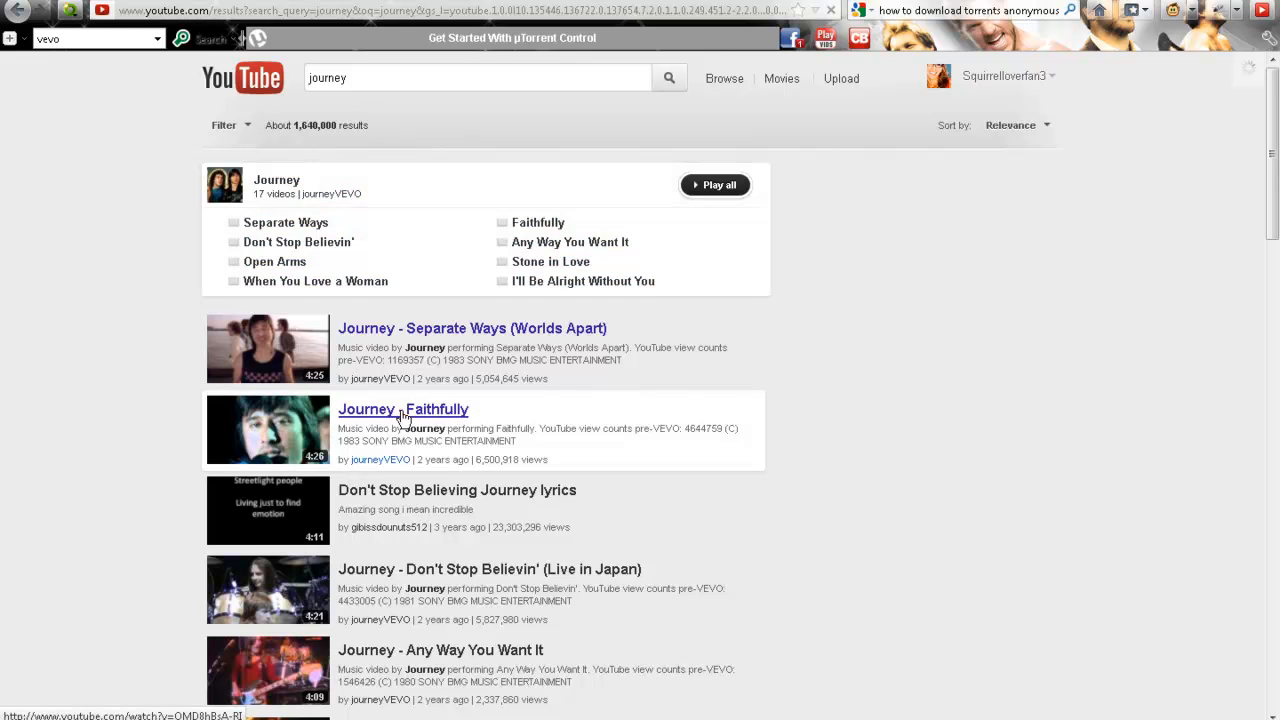
pyautogui.click(402, 408)
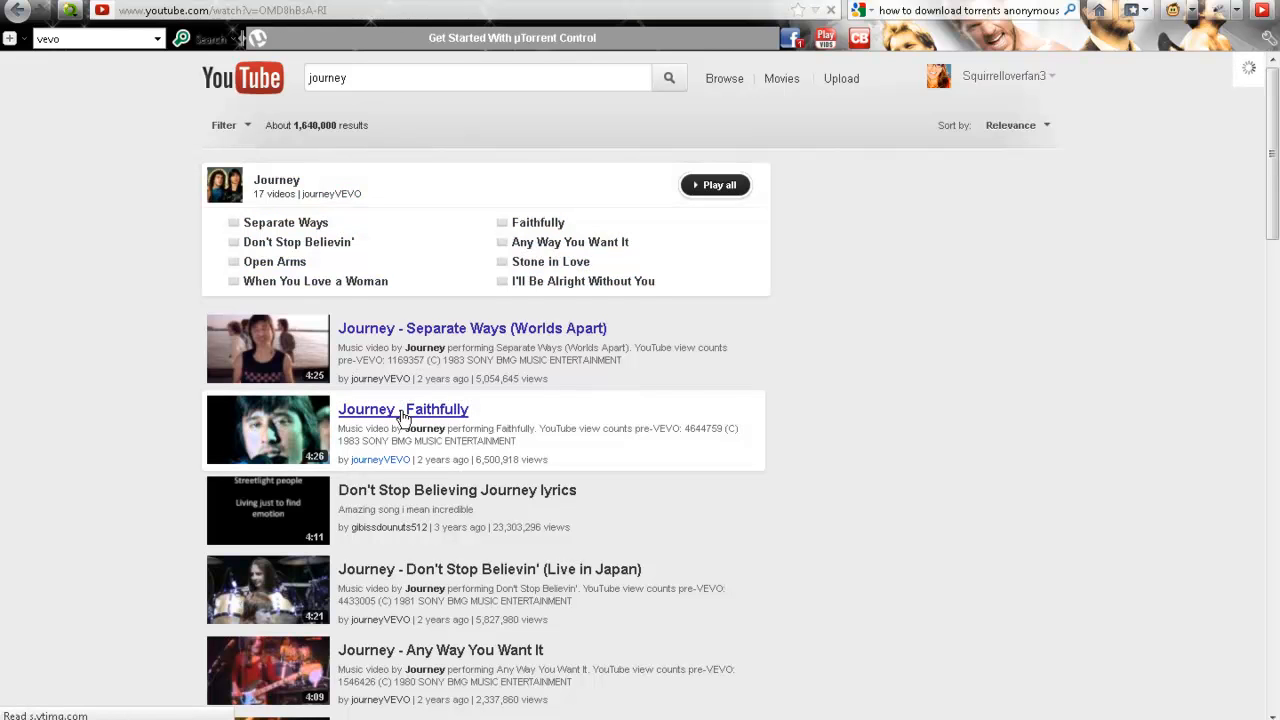
pyautogui.click(404, 408)
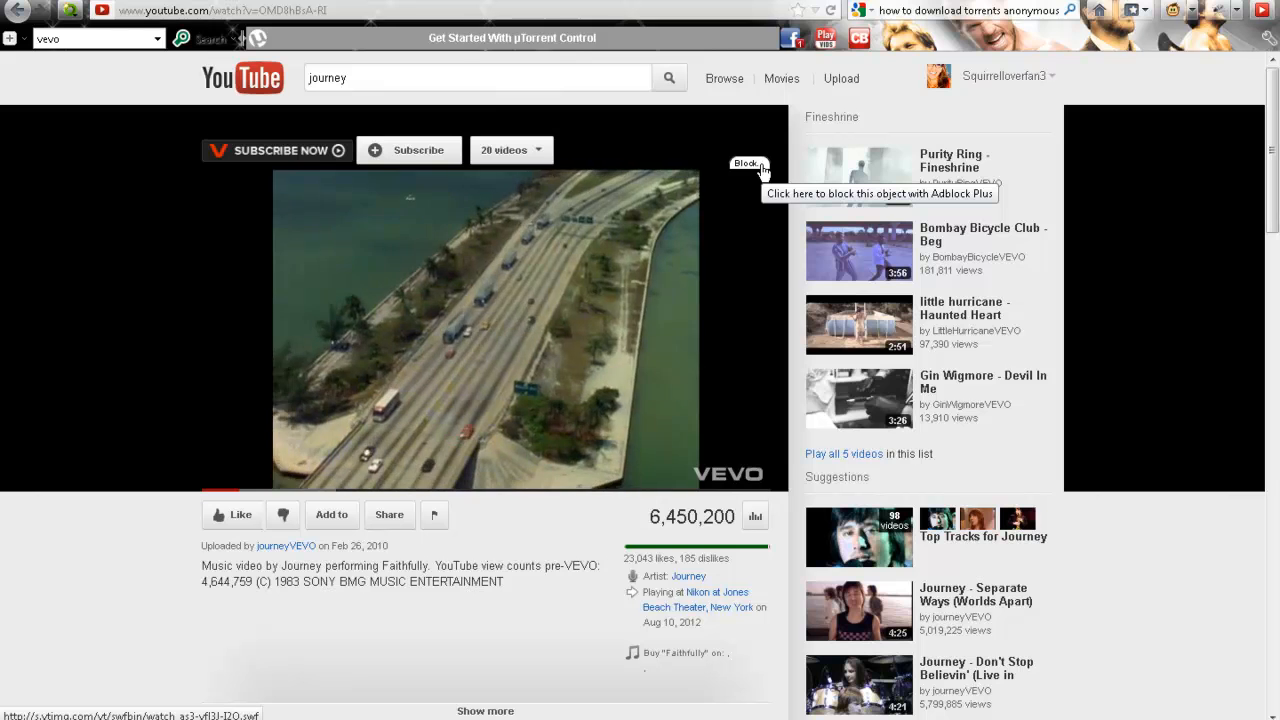
# Step: Bring up the Adblock Plus Block filter rule for the player and dismiss it without adding
pyautogui.click(748, 164)
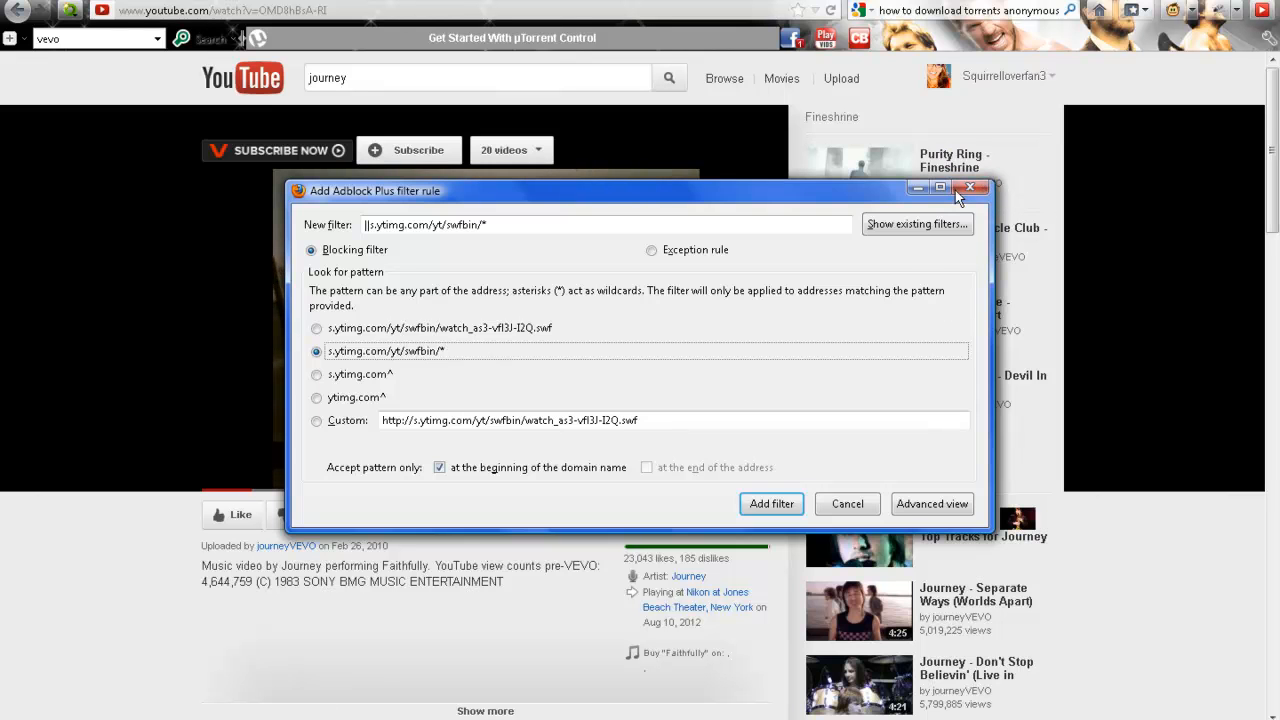
pyautogui.click(970, 188)
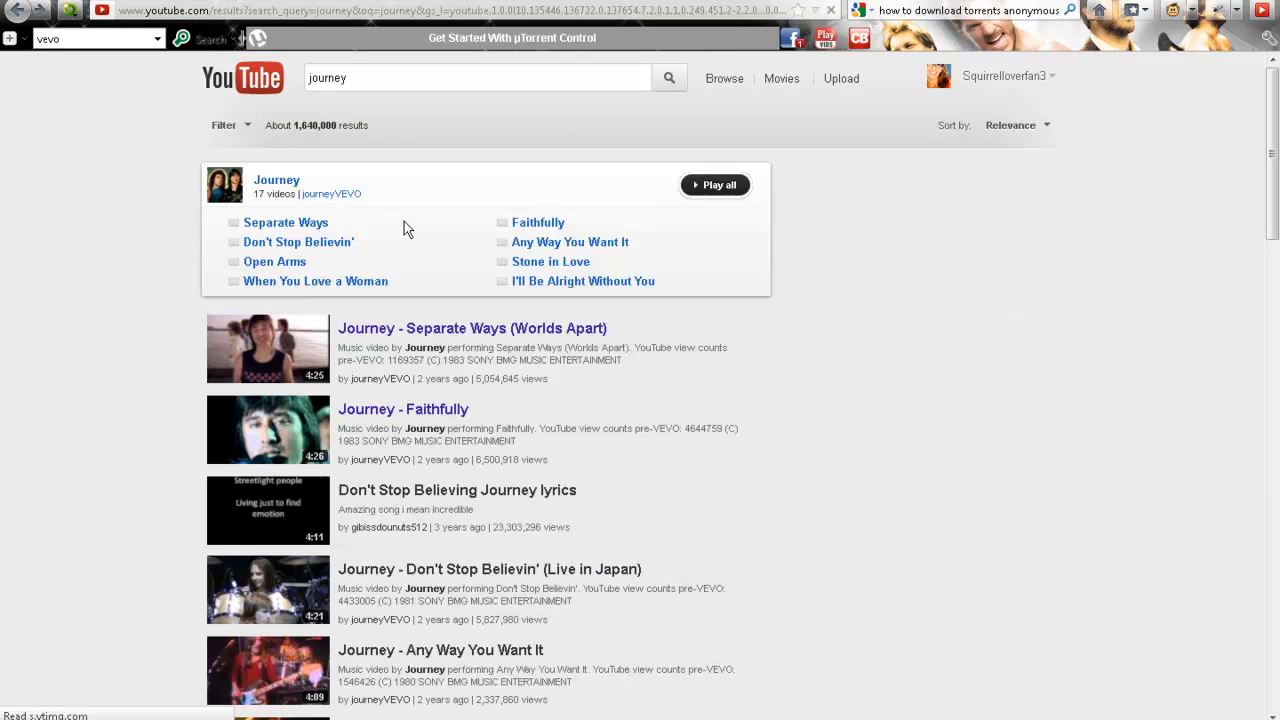
# Step: Play the Journey - Separate Ways (Worlds Apart) video from the search results
pyautogui.click(472, 328)
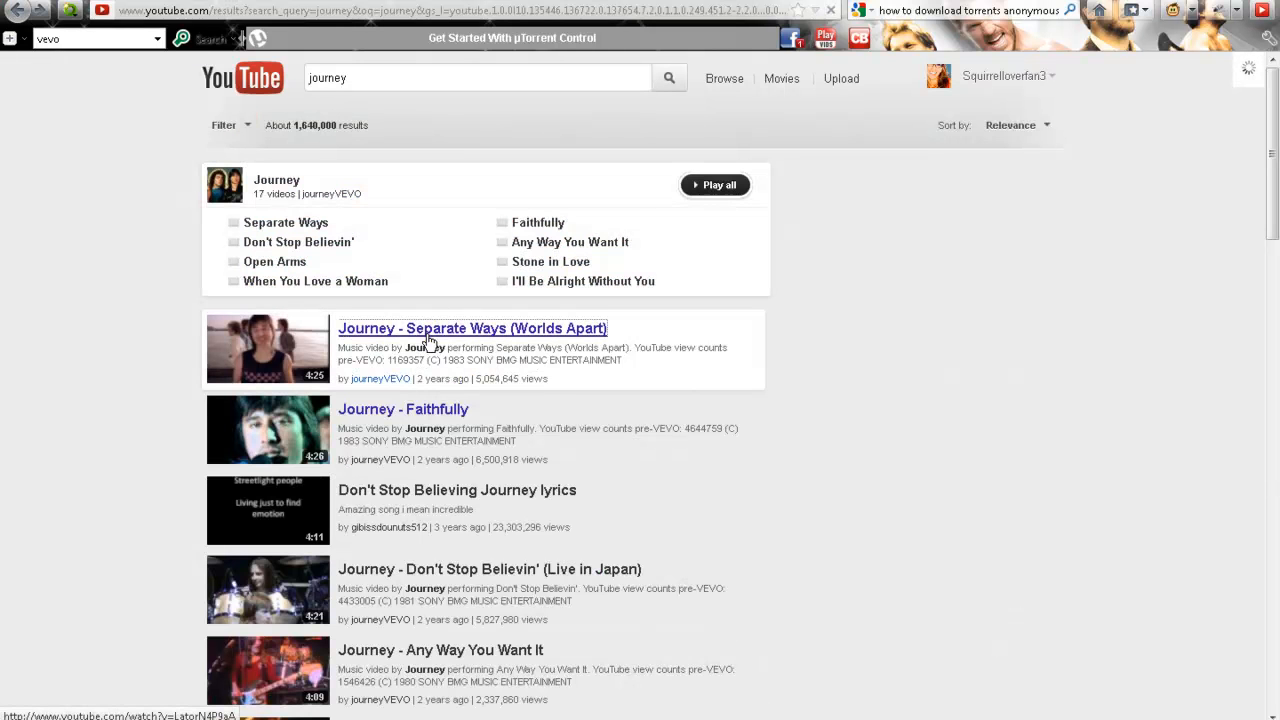
pyautogui.click(472, 328)
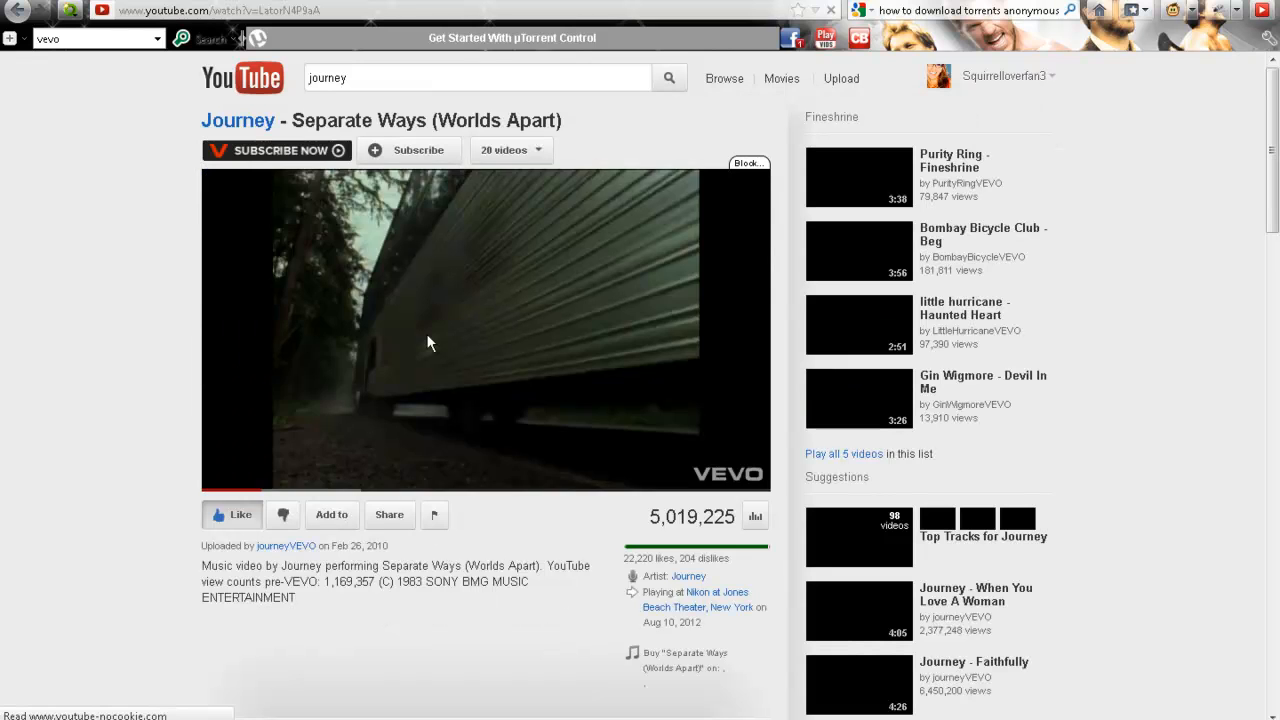
pyautogui.click(428, 330)
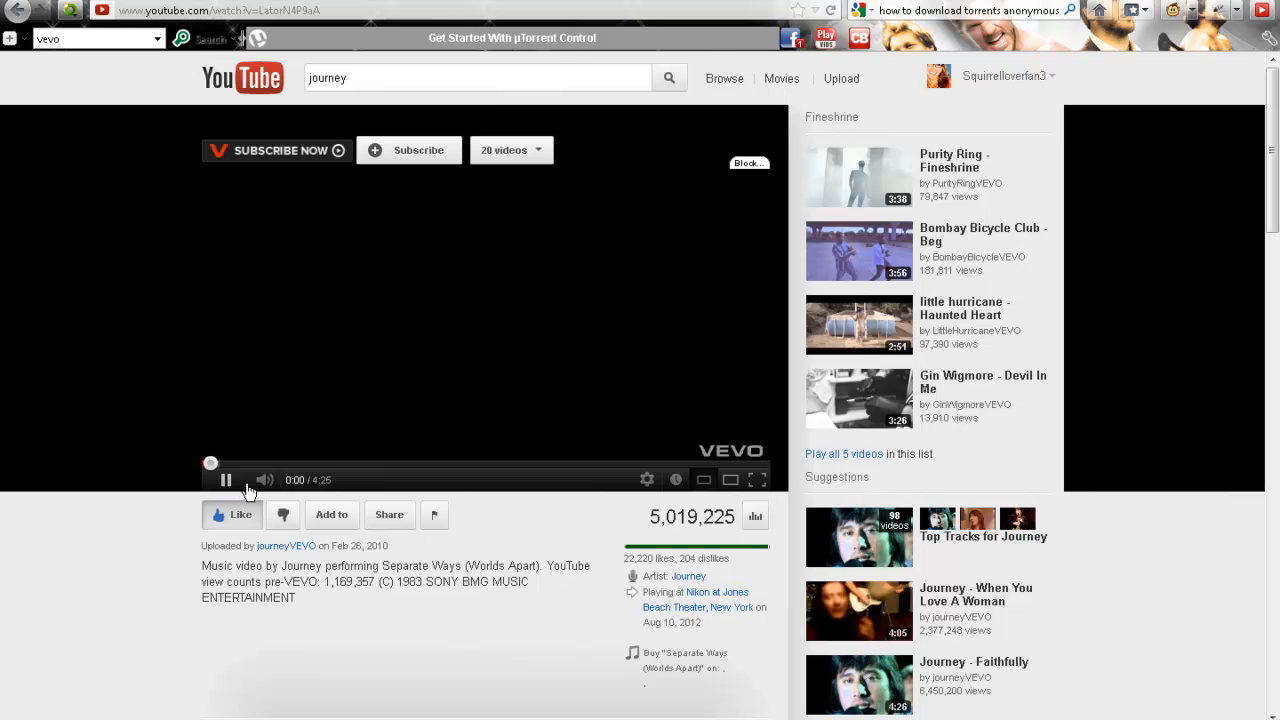
pyautogui.click(226, 480)
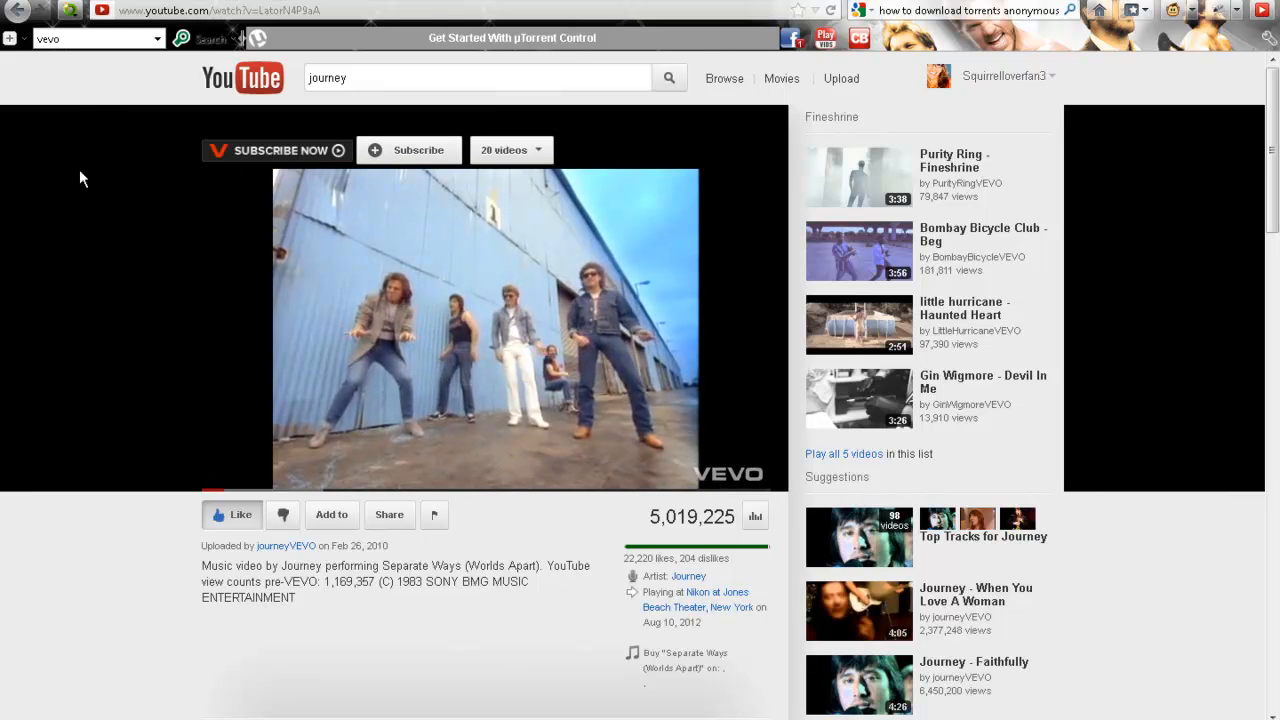
pyautogui.click(484, 324)
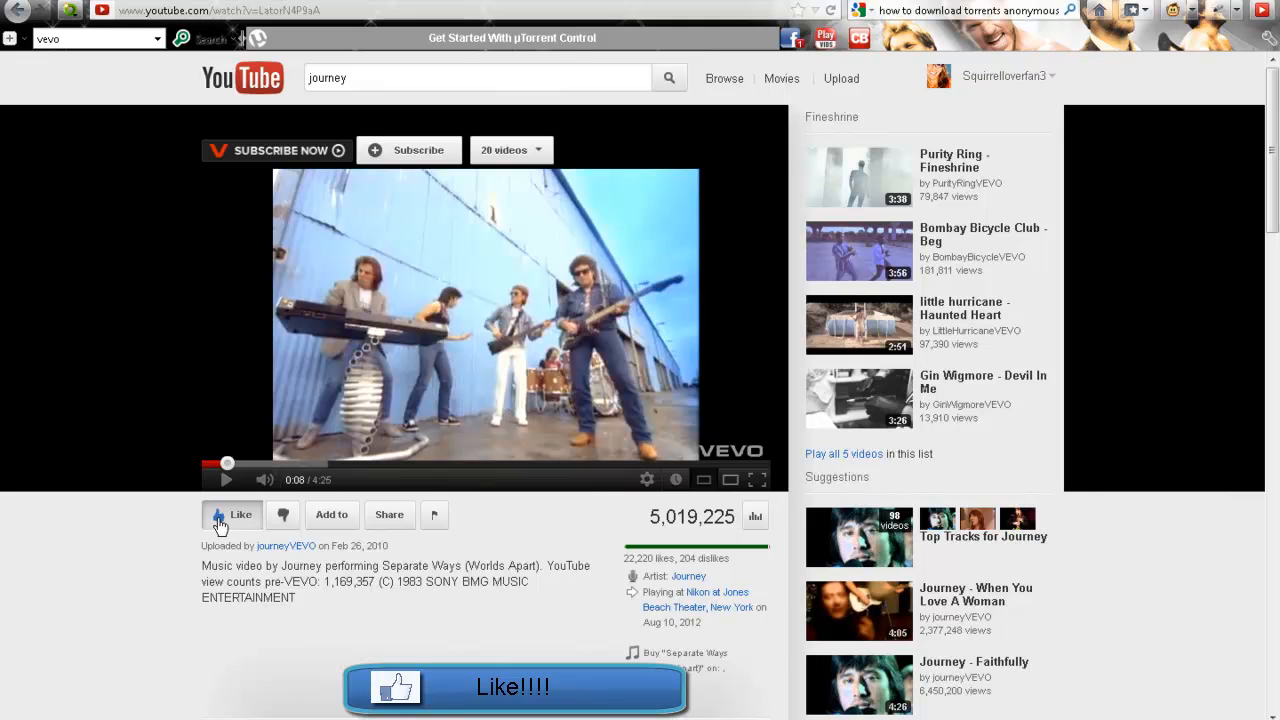
pyautogui.moveTo(220, 516)
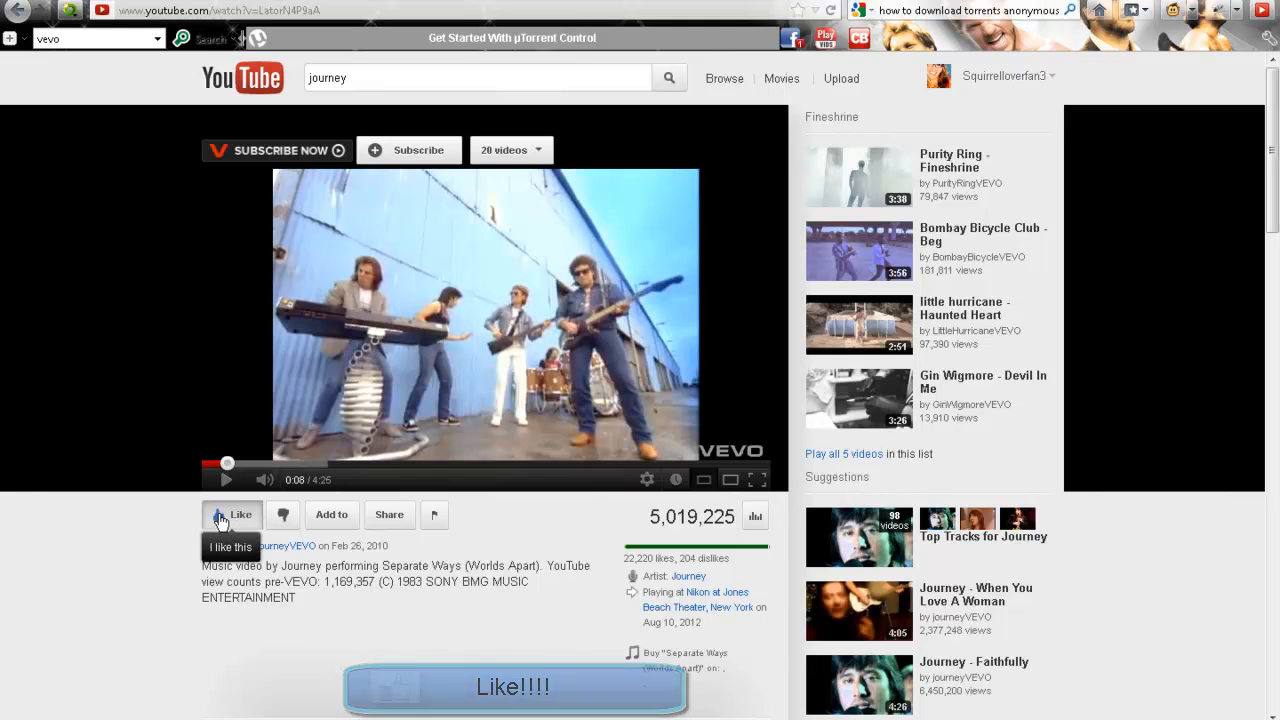
# Step: Scroll down to the Top Comments, video responses and All Comments sections
pyautogui.scroll(-3)
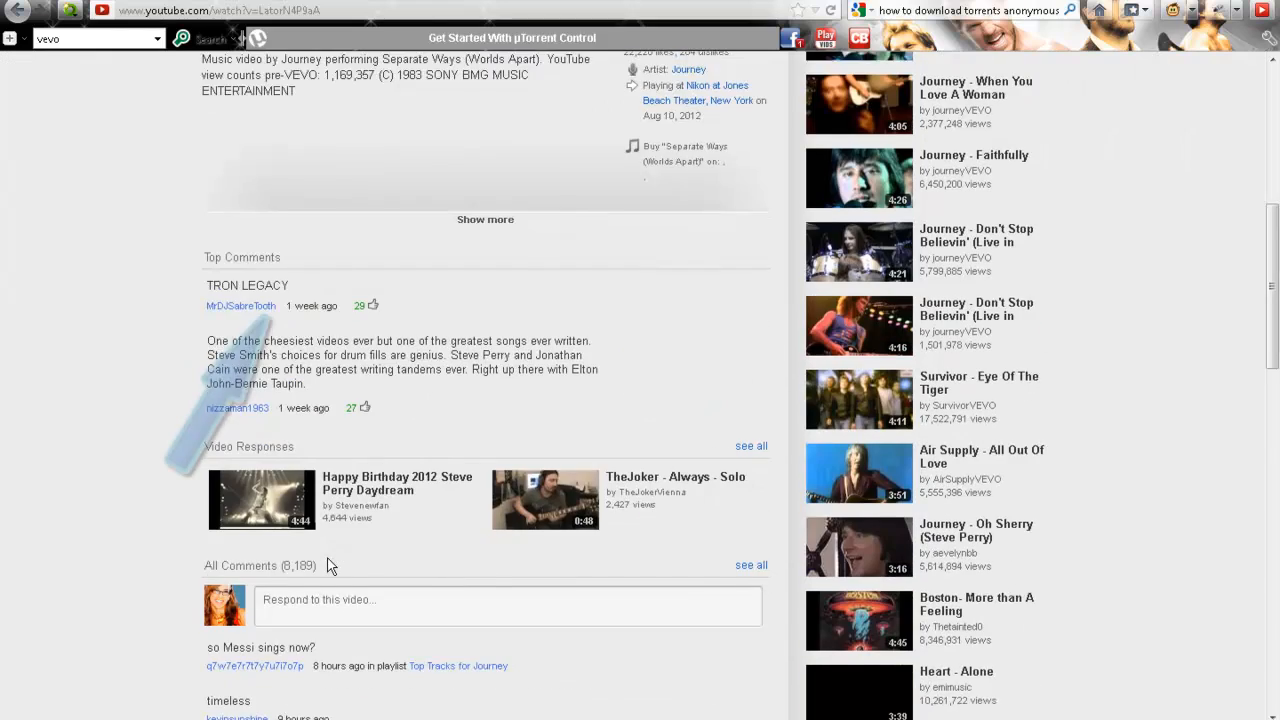
pyautogui.scroll(-3)
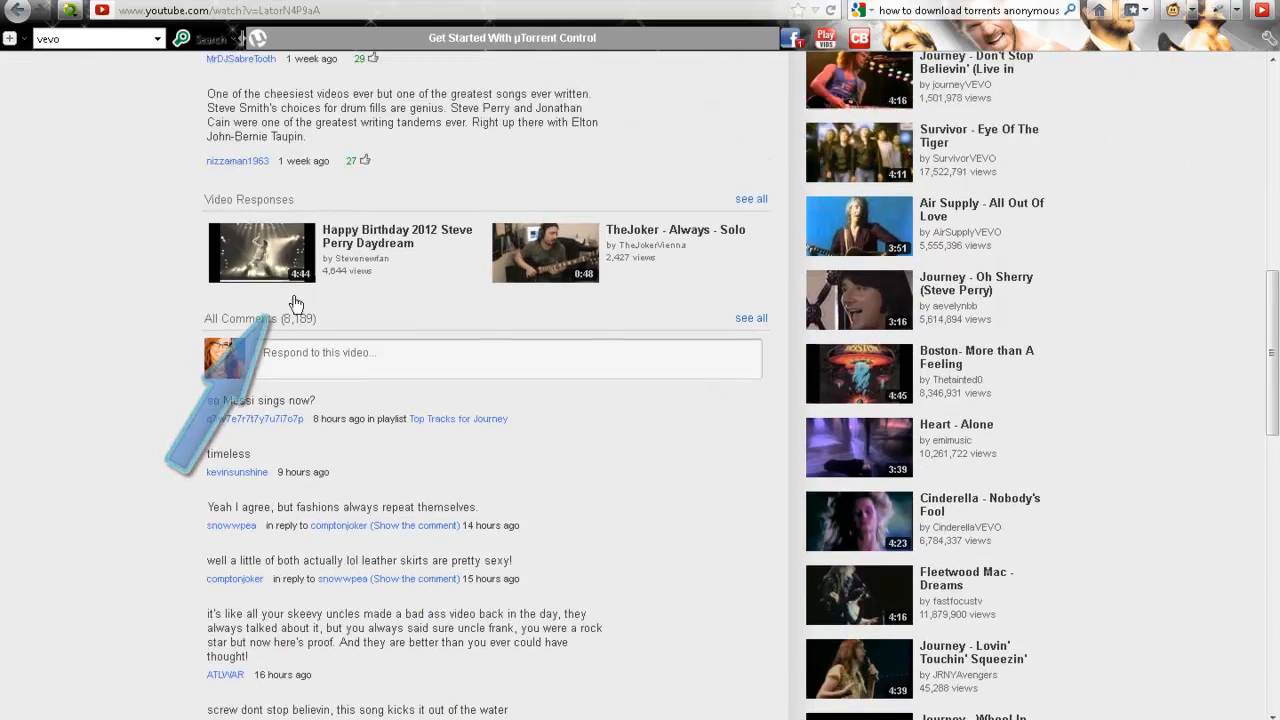